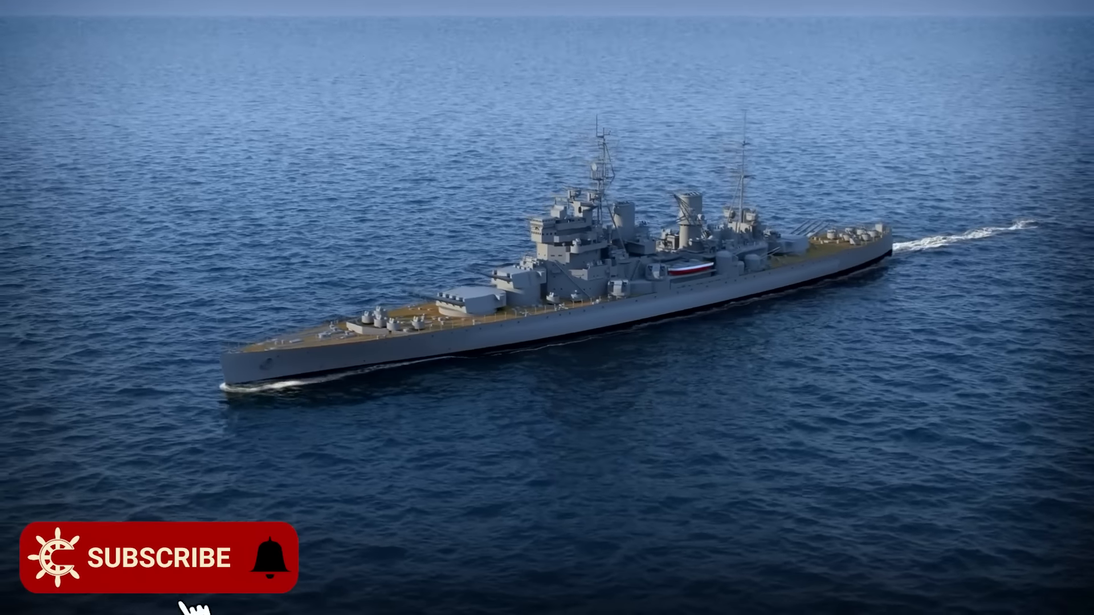
{"action": "left_click", "coordinate": [158, 557]}
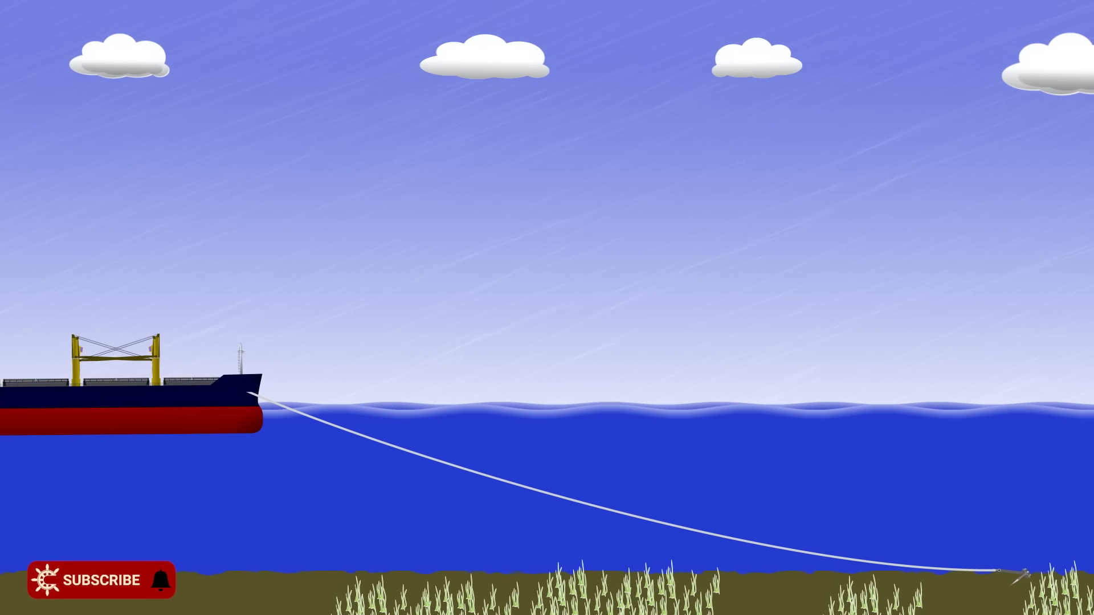
{"action": "left_click", "coordinate": [98, 580]}
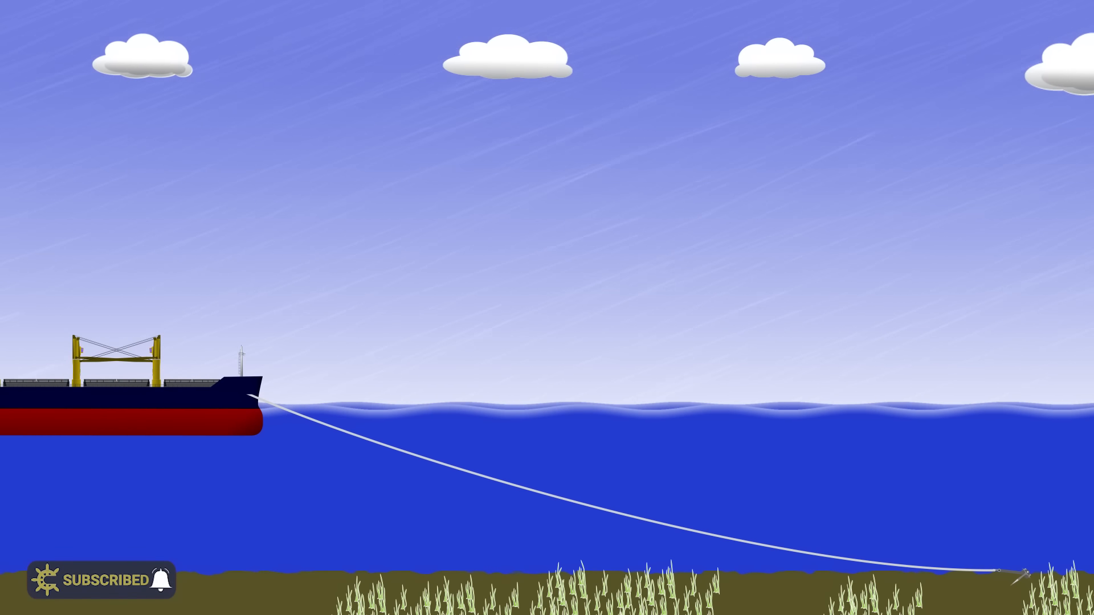